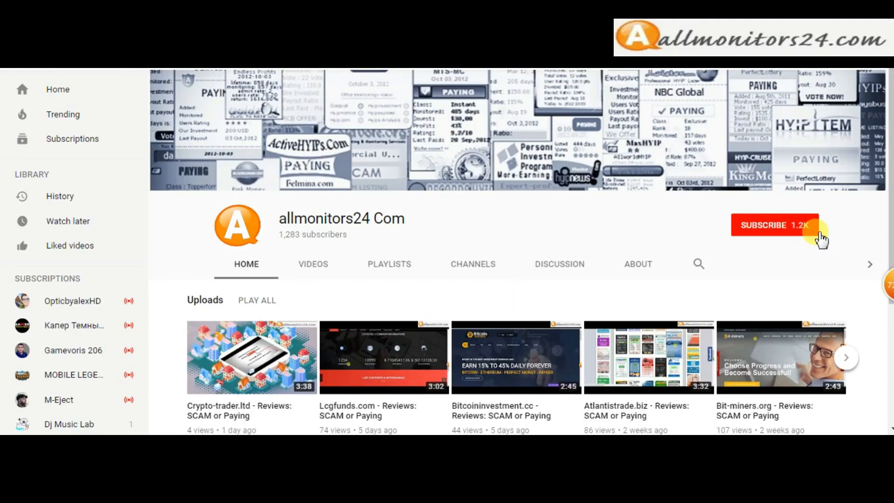
# - Subscribe to the allmonitors24 Com channel and turn on upload notifications
pyautogui.click(774, 224)
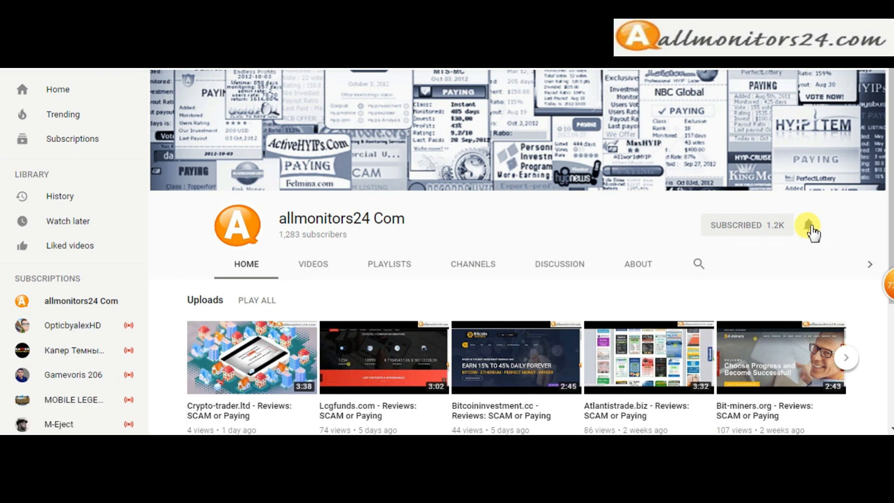
pyautogui.click(808, 225)
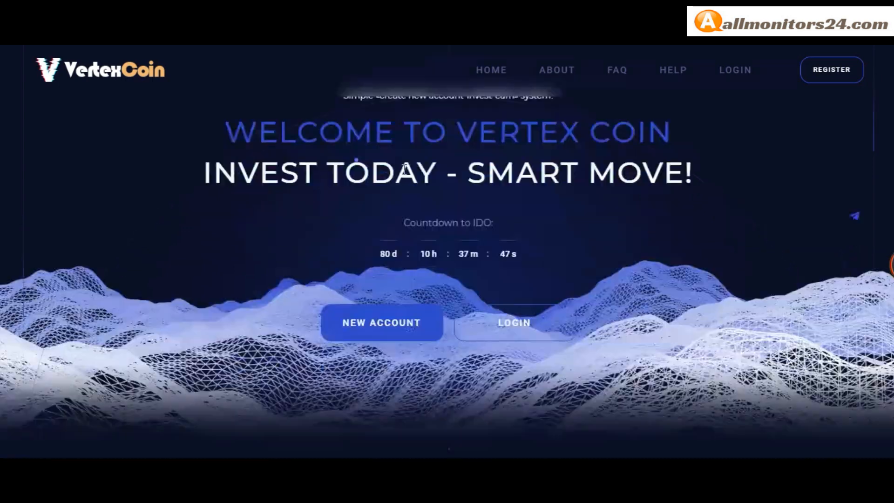
# - Review the Vertexcoin listing, then check vertexcoin.cc's 4%, 5% and 6% daily forever plans
pyautogui.scroll(-3)
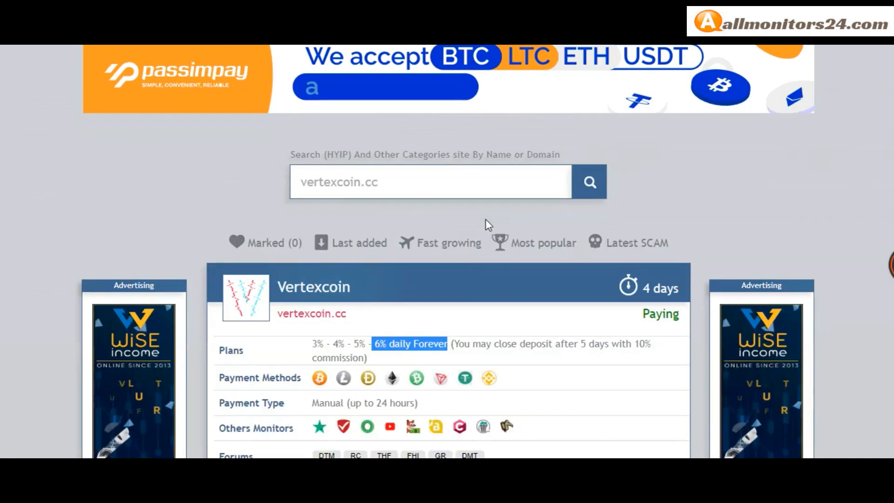
pyautogui.scroll(-3)
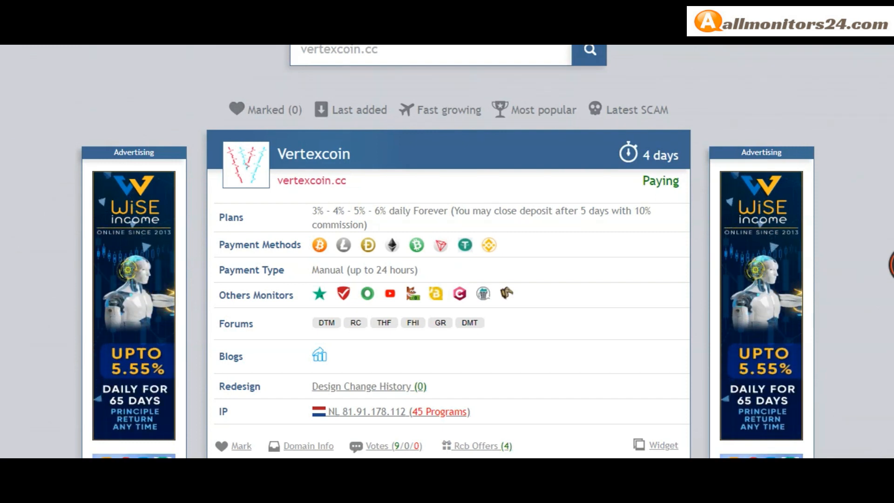
pyautogui.click(311, 180)
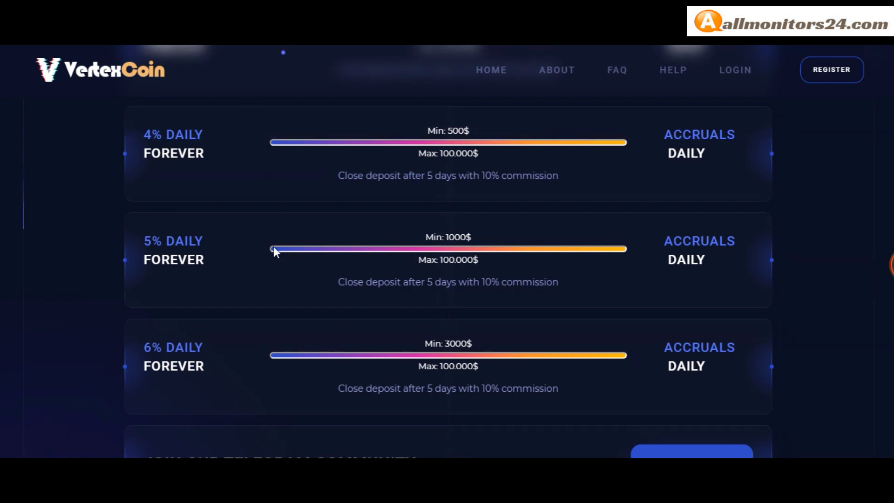
pyautogui.scroll(-3)
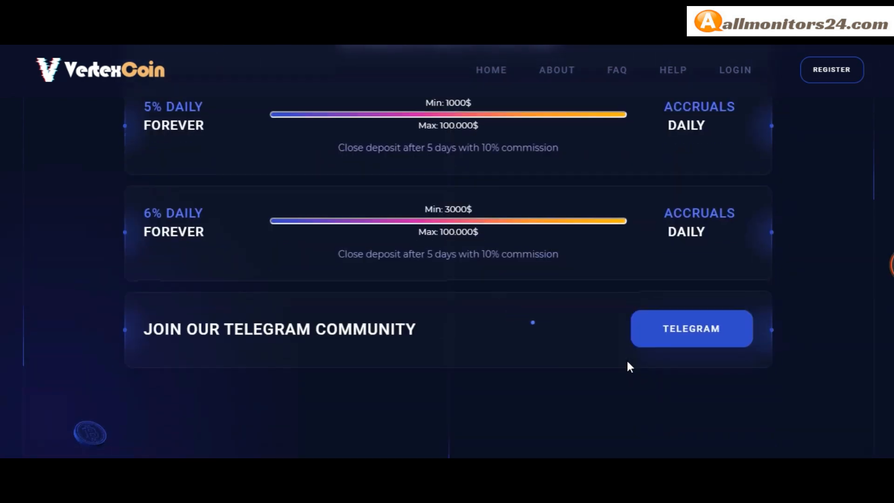
pyautogui.scroll(-3)
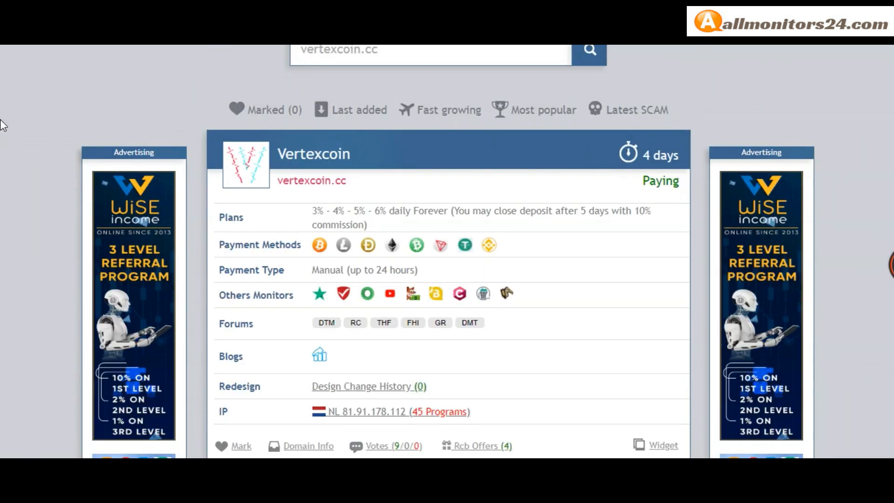
# - Review the RCB offers with Invest-Tracing.com payouts like 30 USDT and 129 TRX, then collapse them
pyautogui.scroll(-3)
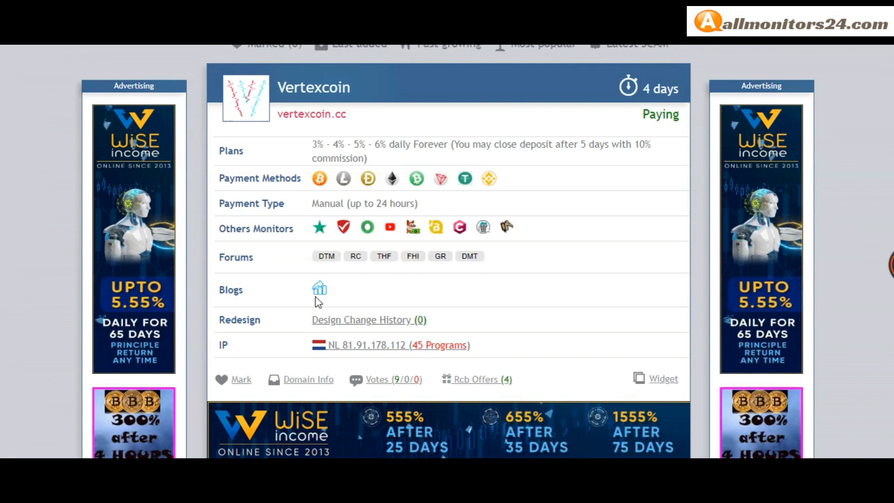
pyautogui.scroll(-3)
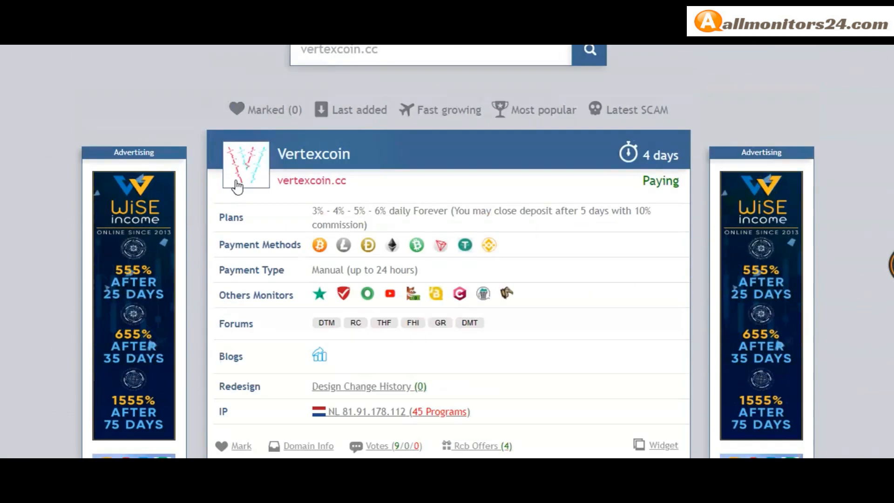
pyautogui.scroll(-3)
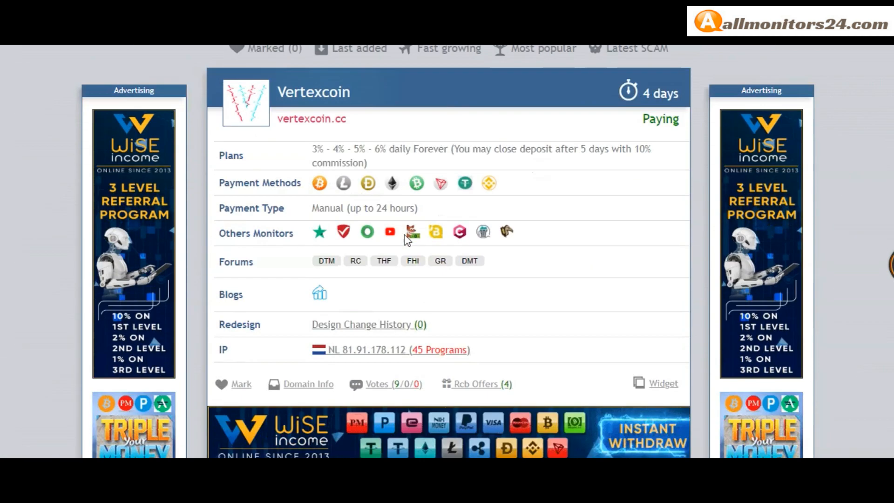
pyautogui.scroll(-3)
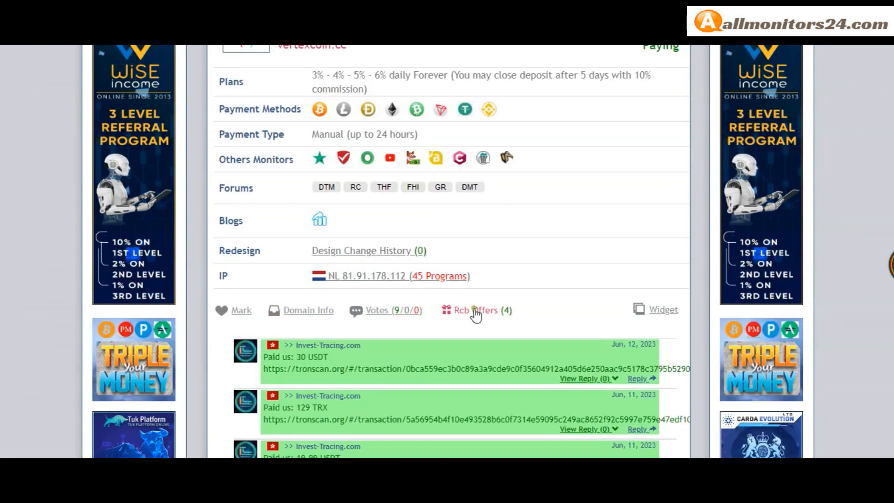
pyautogui.click(475, 309)
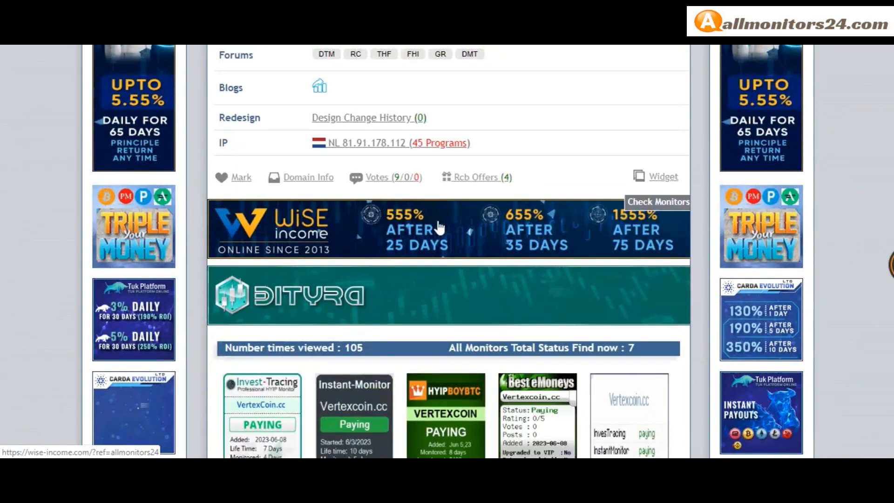
# - Show the seven monitor status banners for vertexcoin.cc, mostly marked Paying
pyautogui.click(308, 177)
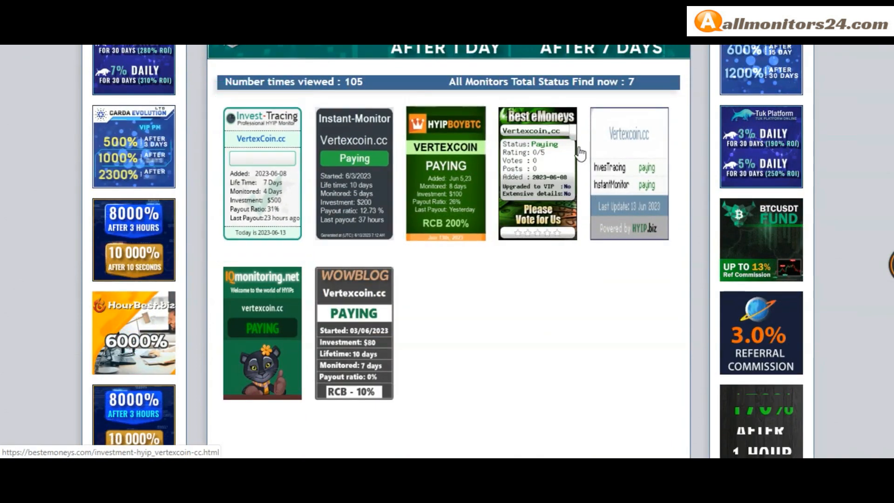
pyautogui.moveTo(604, 441)
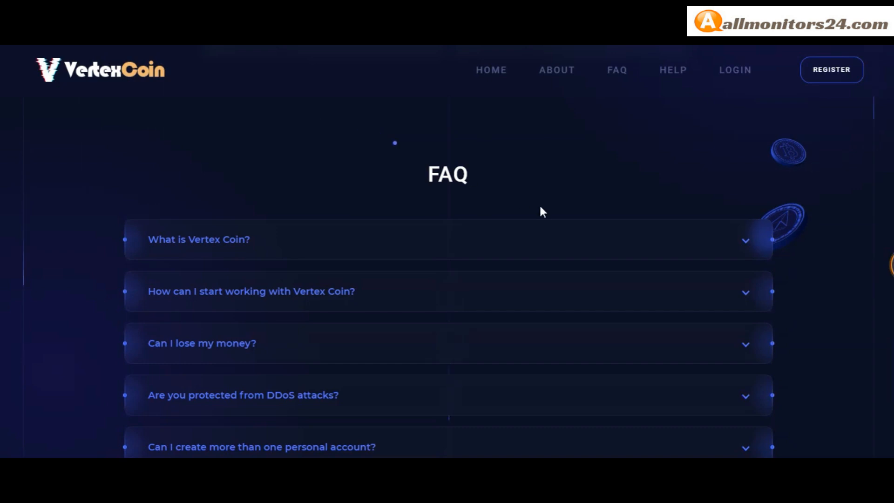
# - Scroll through the Vertex Coin FAQ questions on deposits, withdrawals and accounts to the footer and back
pyautogui.scroll(-3)
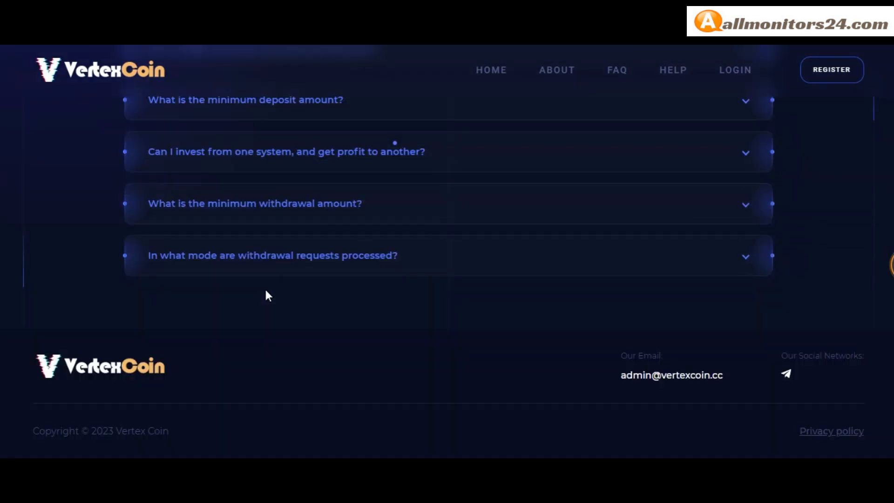
pyautogui.scroll(3)
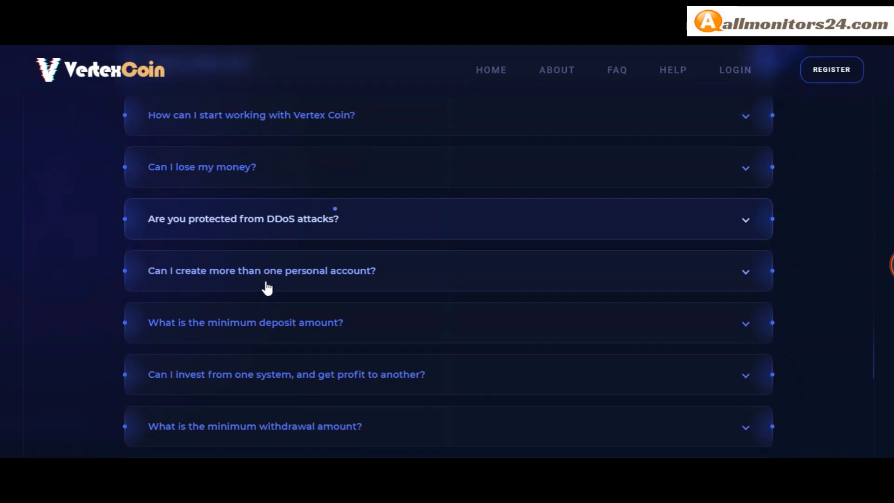
pyautogui.scroll(-3)
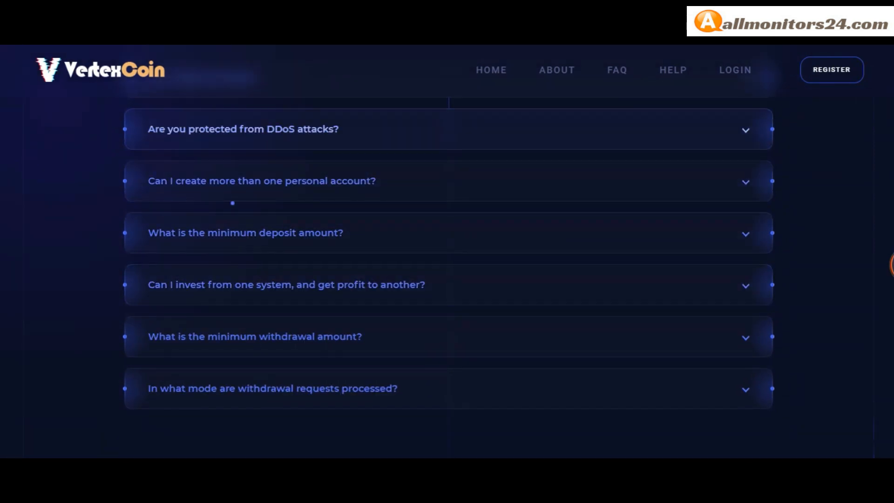